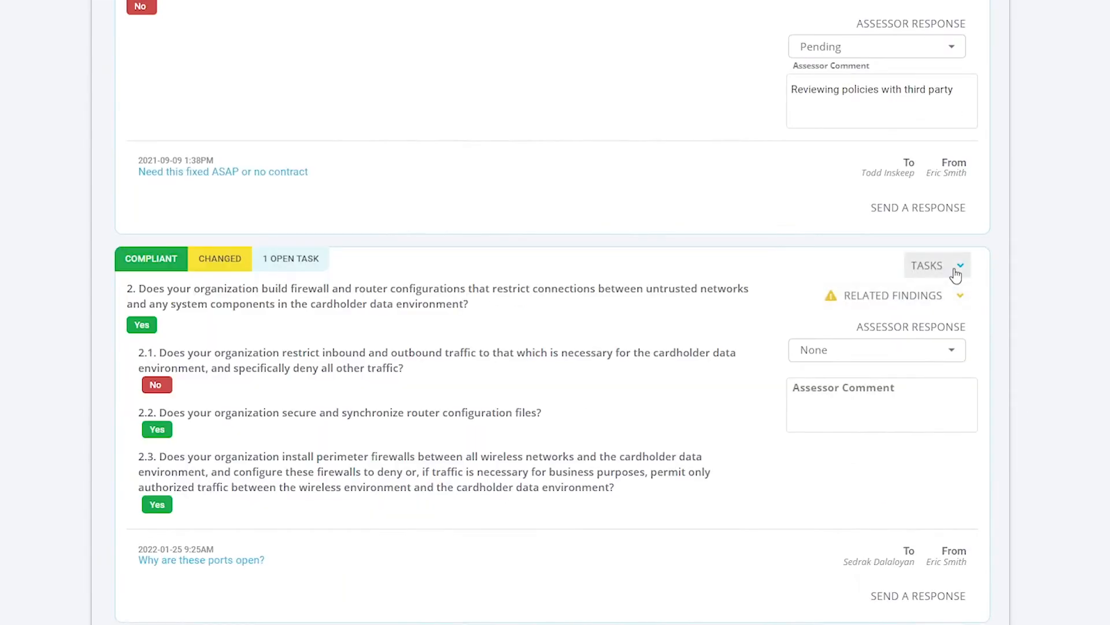
Create a new task from question 2's Tasks dropdown, opening the task form for the firewall question.
click(936, 266)
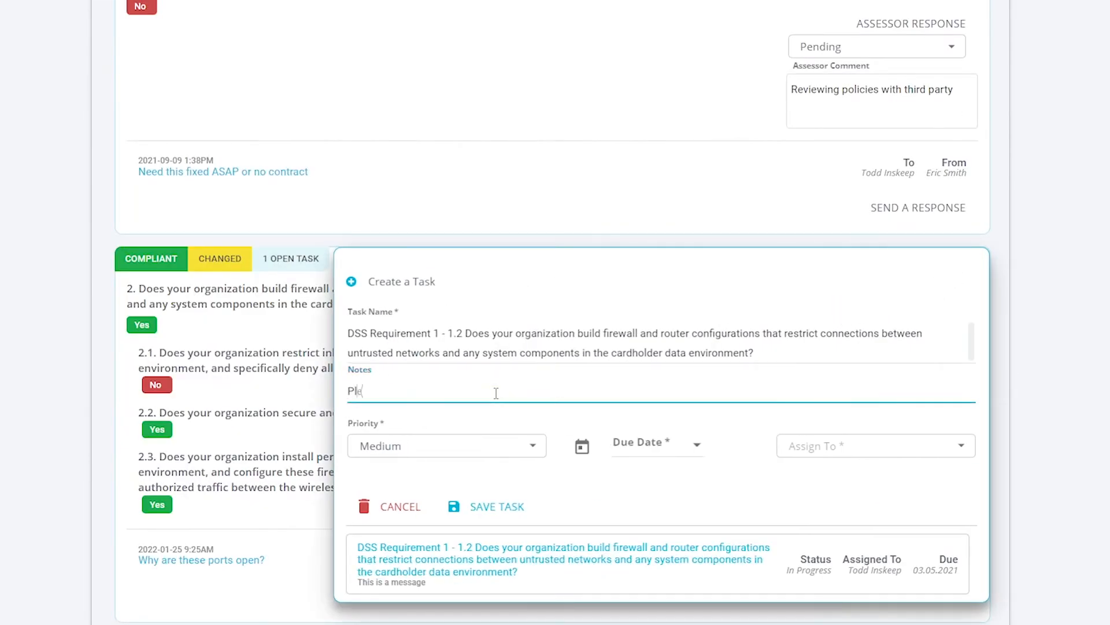